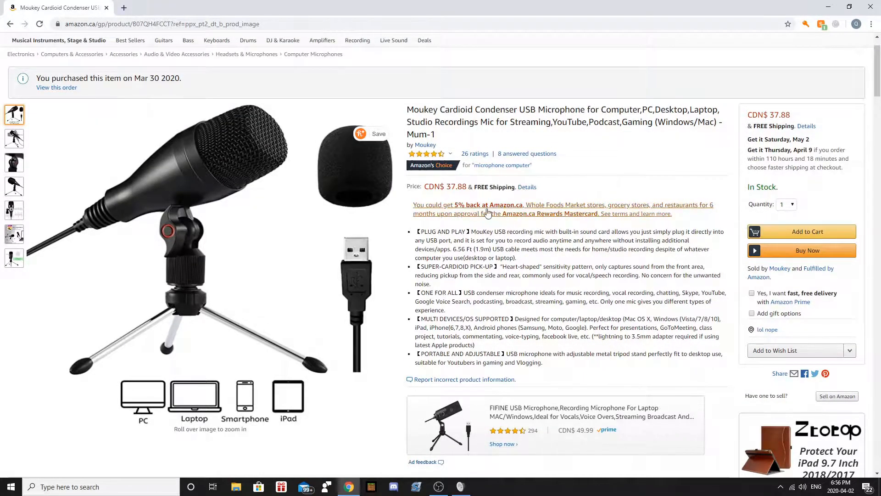
Unmute the Audio Input Capture 2 microphone in the OBS audio mixer
scroll(down, 3)
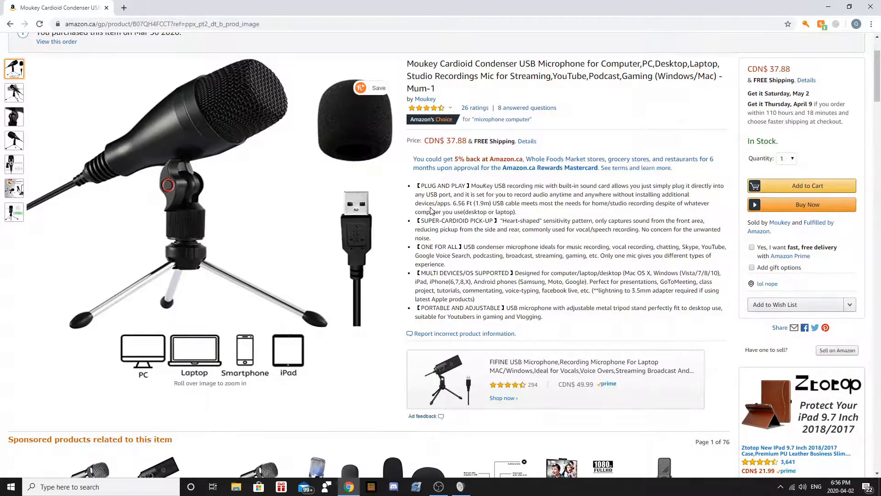
mouse_move(344, 208)
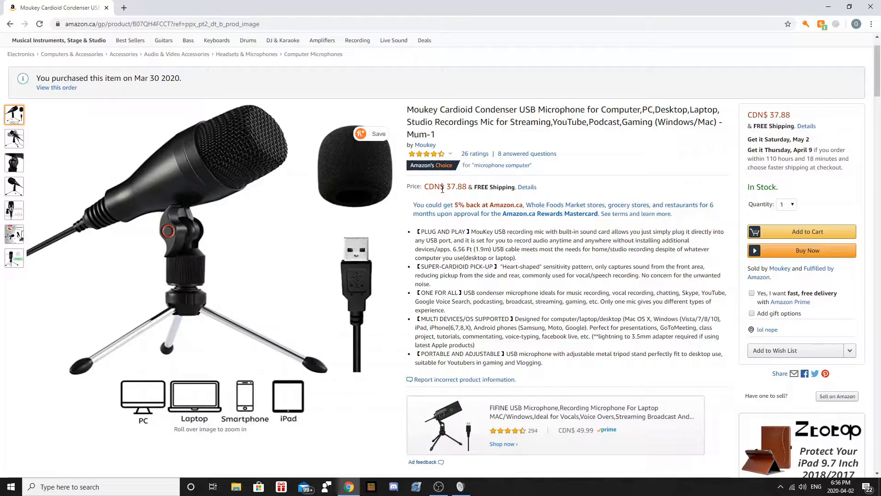
scroll(down, 3)
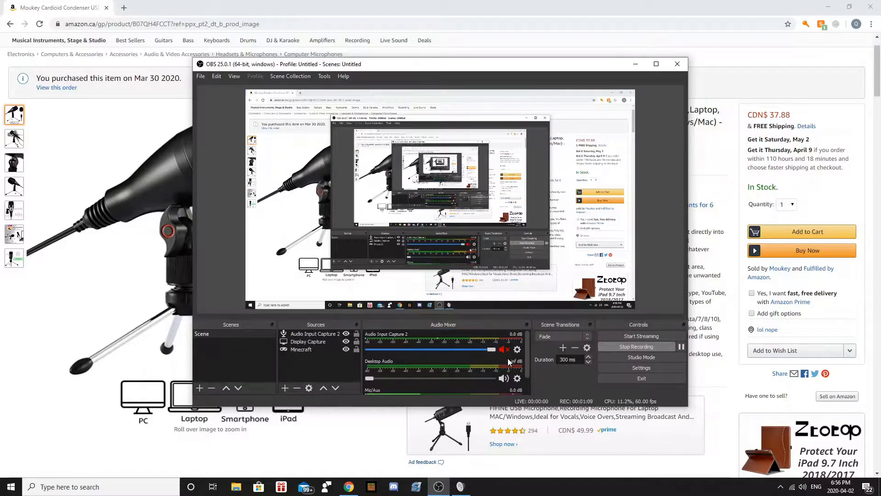
click(503, 349)
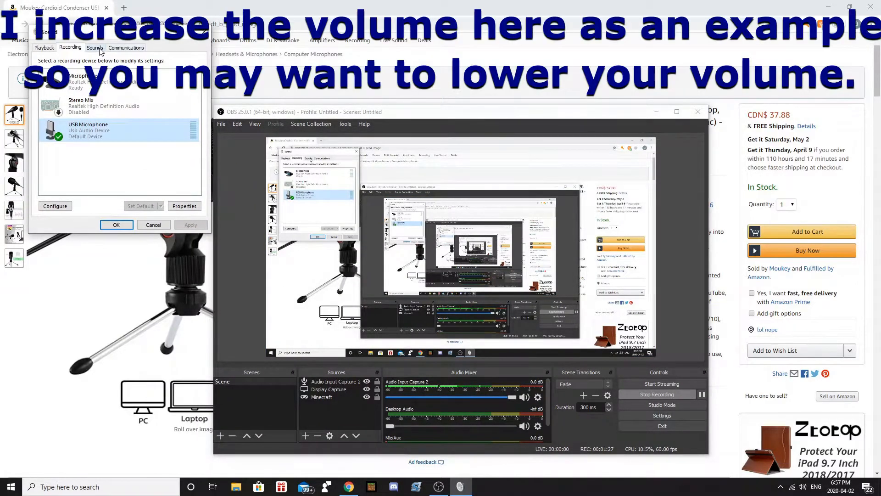
Adjust the USB Microphone level slider to 75 in its Properties and confirm with OK
click(185, 206)
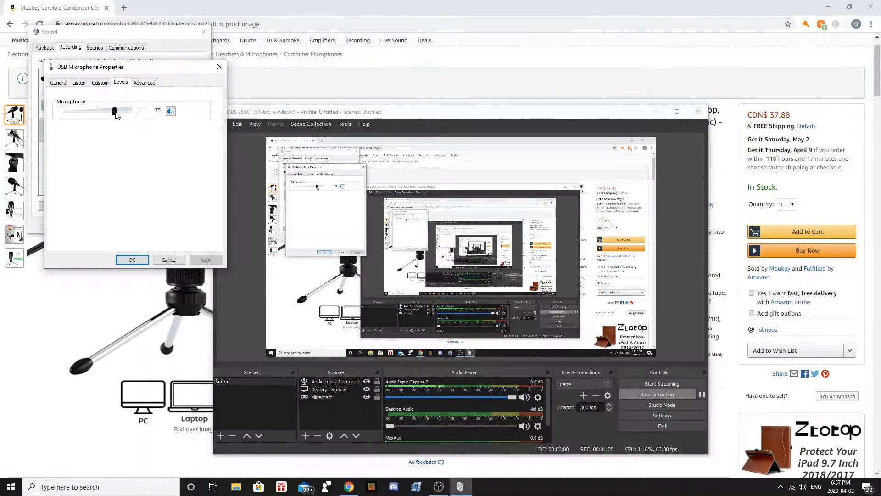
drag(114, 110, 125, 110)
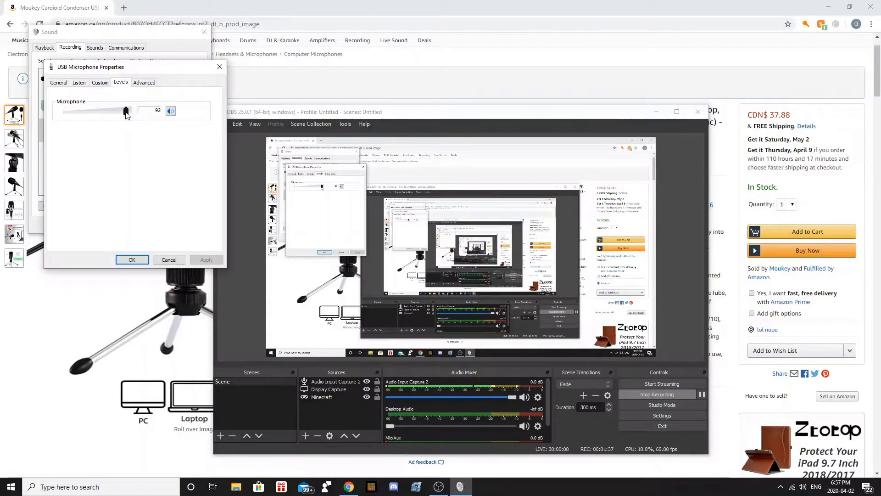
drag(125, 110, 116, 111)
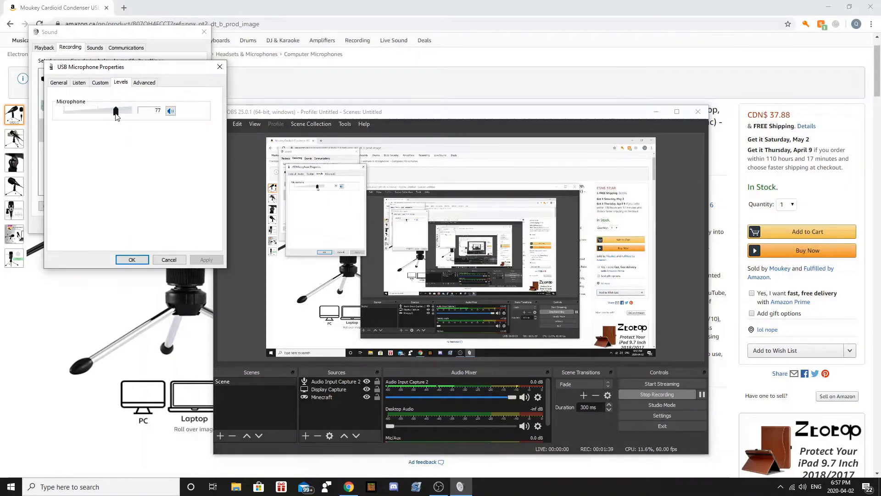
drag(117, 111, 112, 110)
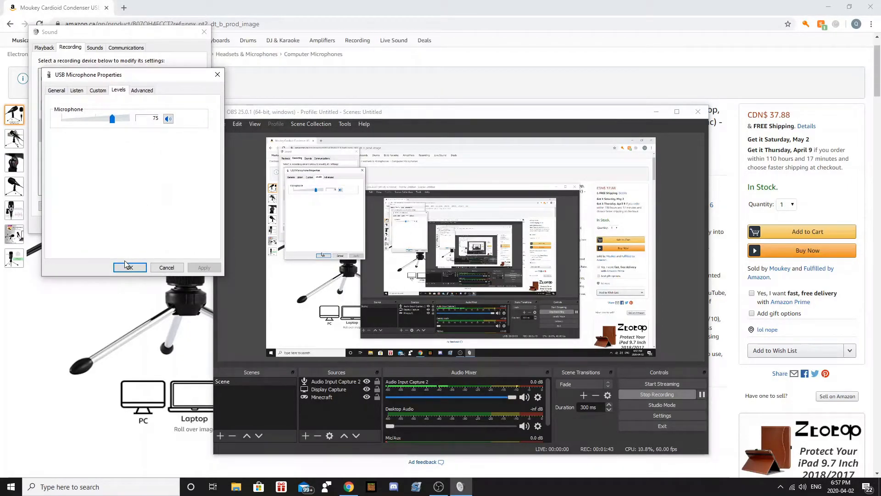
click(129, 268)
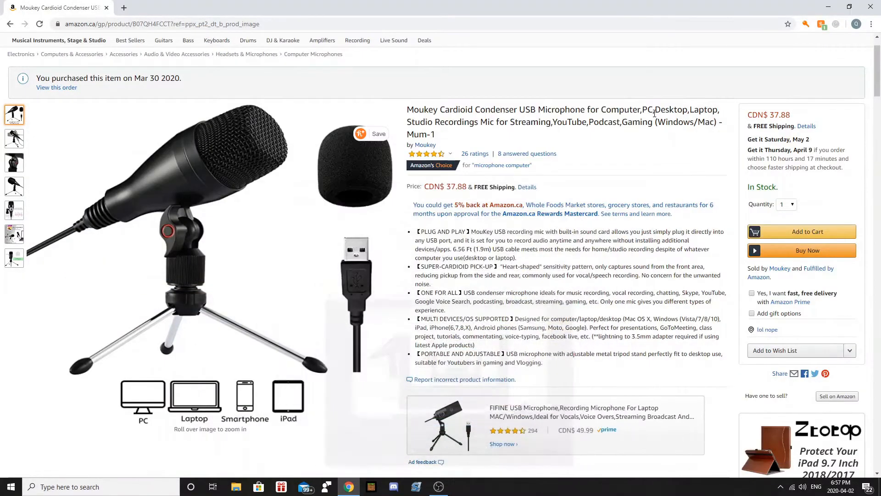
mouse_move(500, 201)
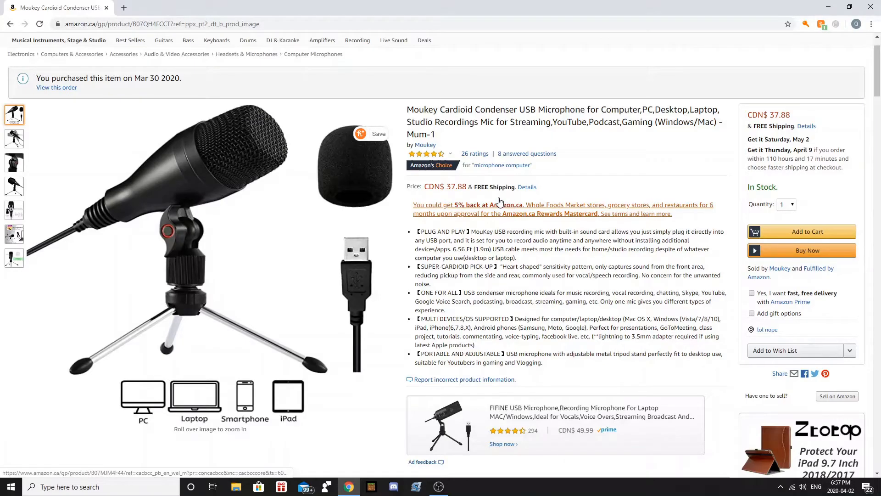
mouse_move(200, 211)
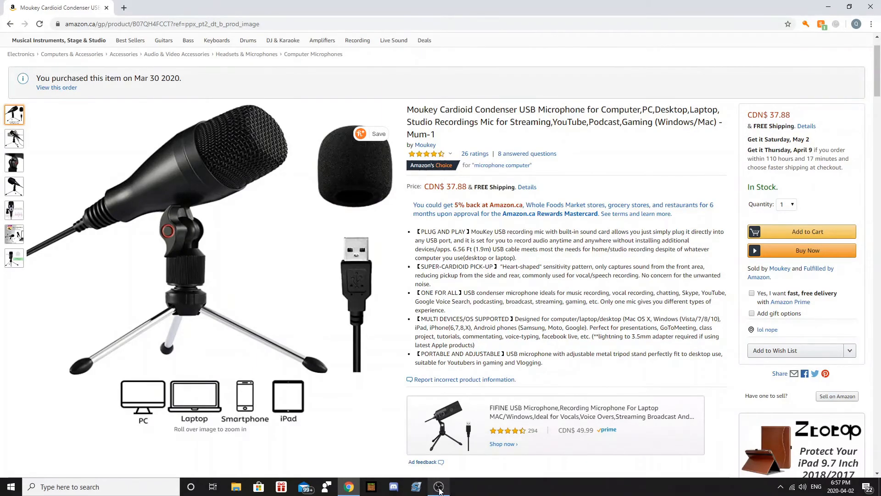
Restore the OBS window from the taskbar over the Amazon microphone page
click(438, 487)
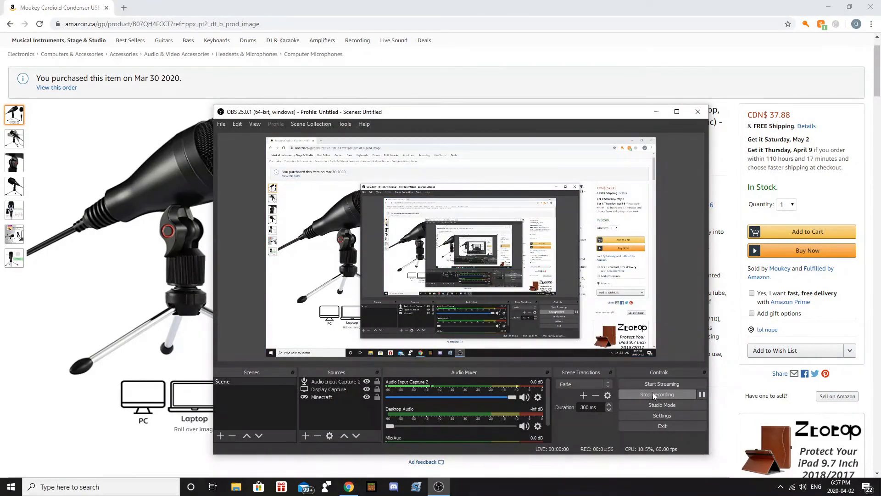